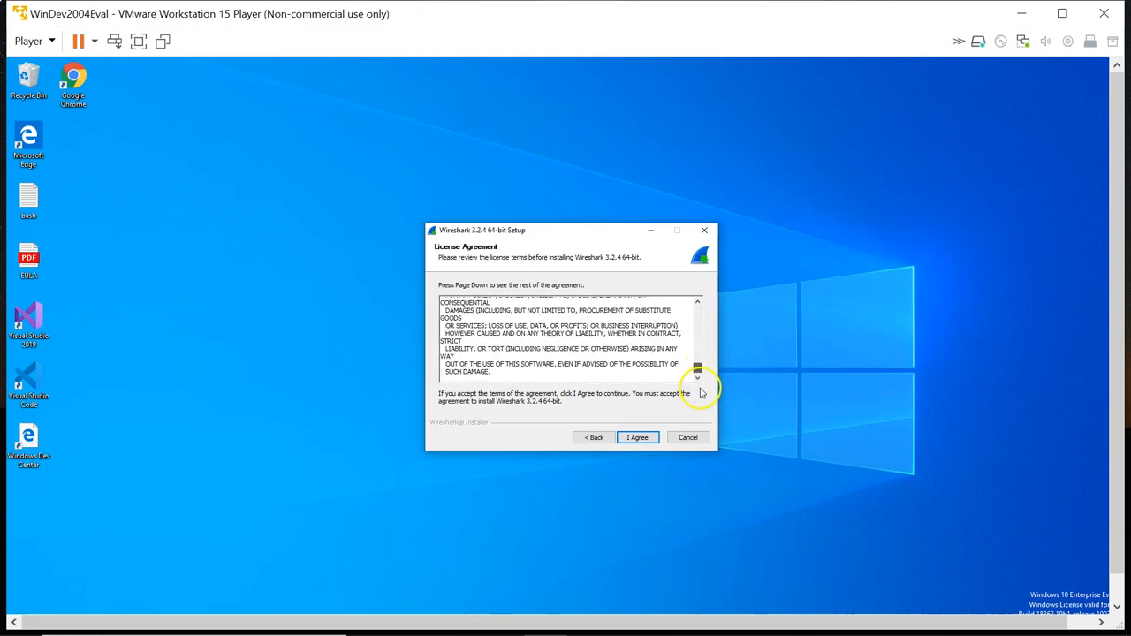
# Accept the Wireshark 3.2.4 license agreement with I Agree
pyautogui.click(637, 438)
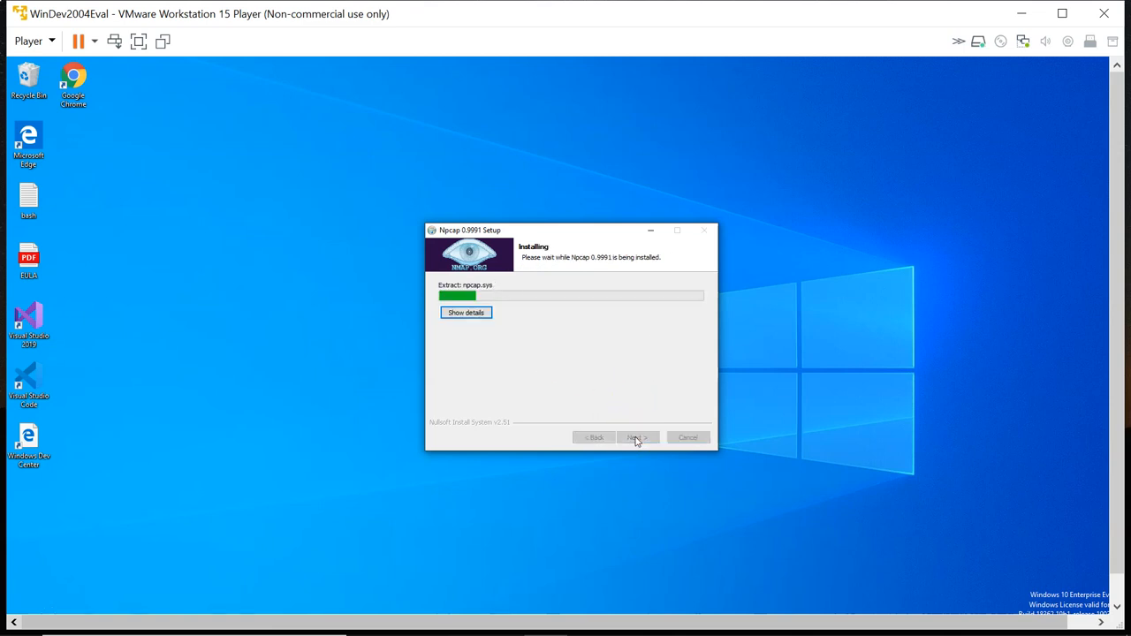